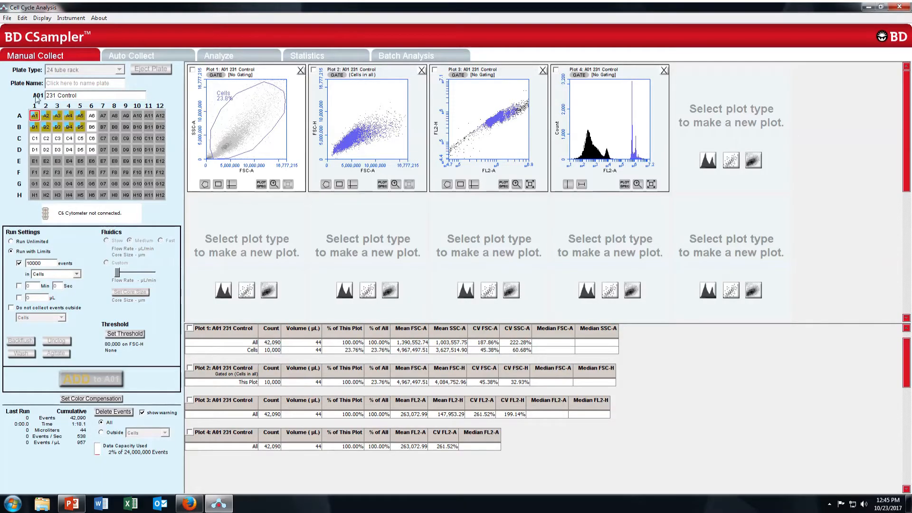
pyautogui.moveTo(37, 122)
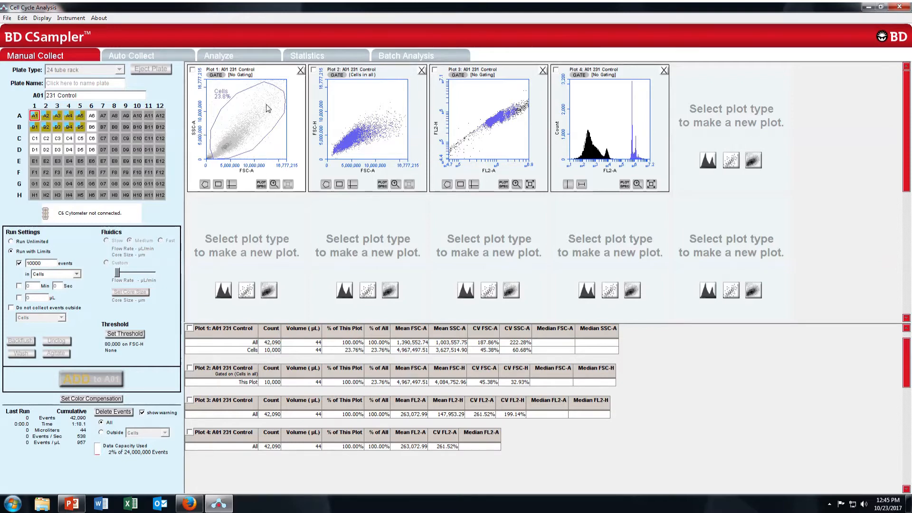
pyautogui.moveTo(344, 106)
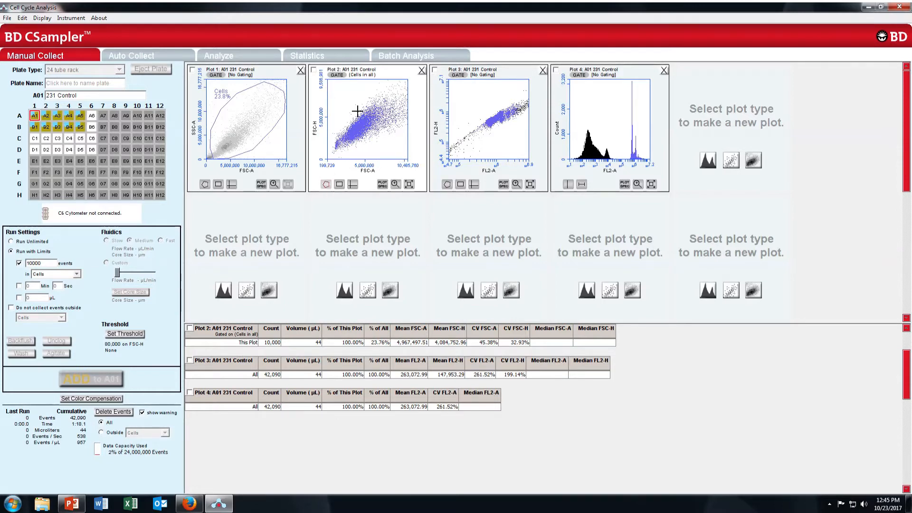
# Step: Draw the P4 polygon gate (77.7%) around the FSC-A vs FSC-H singlet diagonal, then open Plot 3 gating
pyautogui.moveTo(360, 110); pyautogui.dragTo(340, 137)
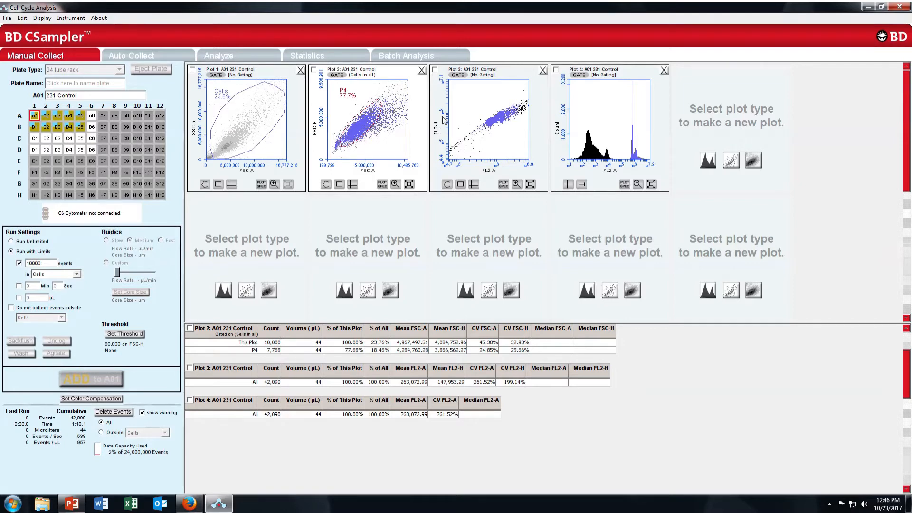
pyautogui.moveTo(429, 138)
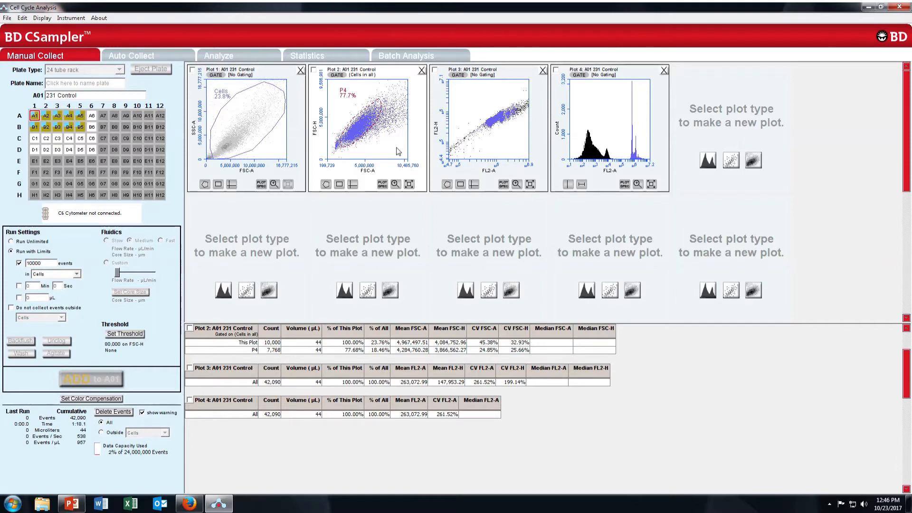
pyautogui.moveTo(453, 92)
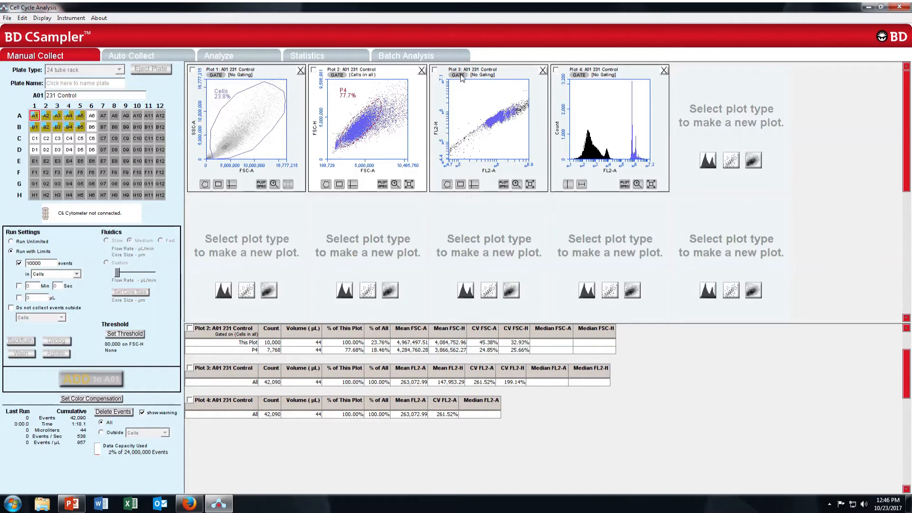
pyautogui.click(459, 76)
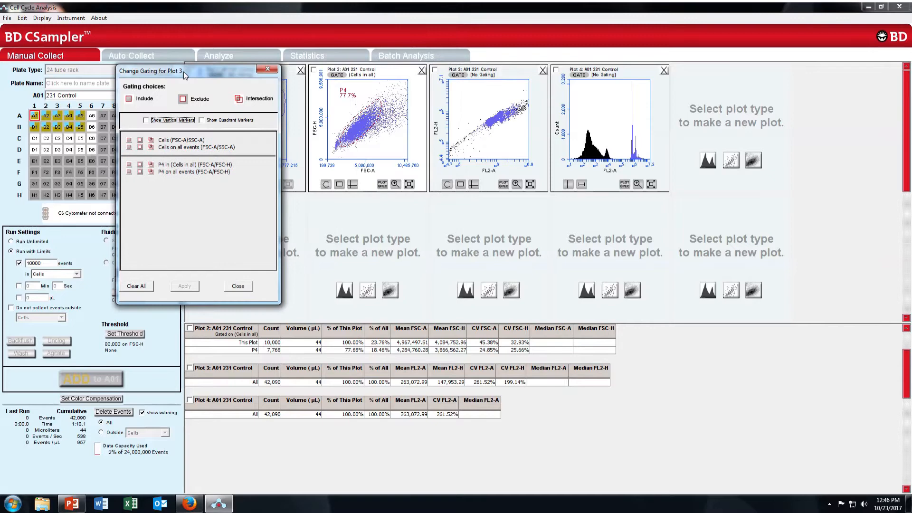
# Step: Gate the FL2-A vs FL2-H plot on Singlets, giving 7,772 events (18.47% of all)
pyautogui.click(238, 285)
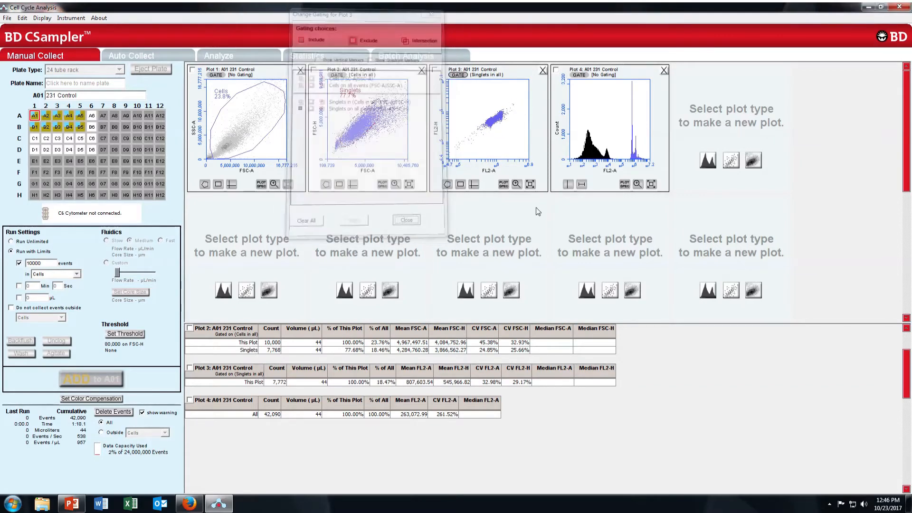
pyautogui.click(406, 220)
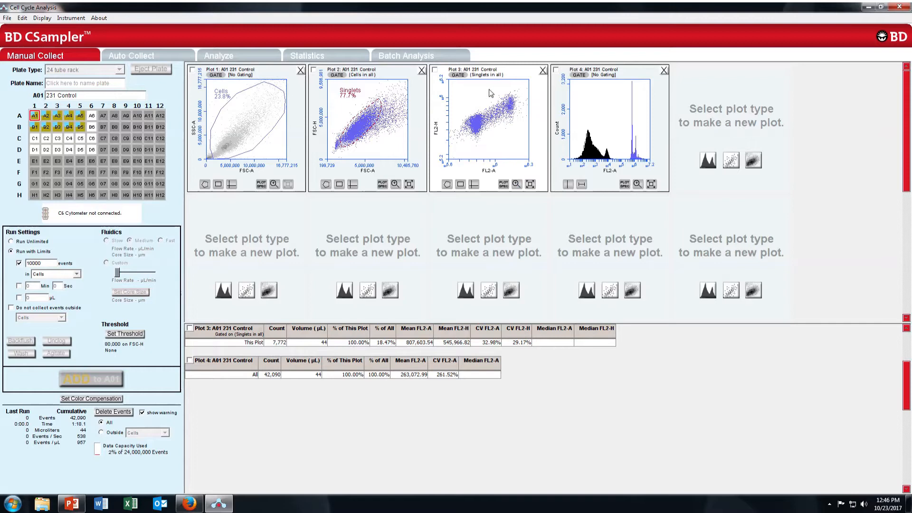
pyautogui.moveTo(450, 194)
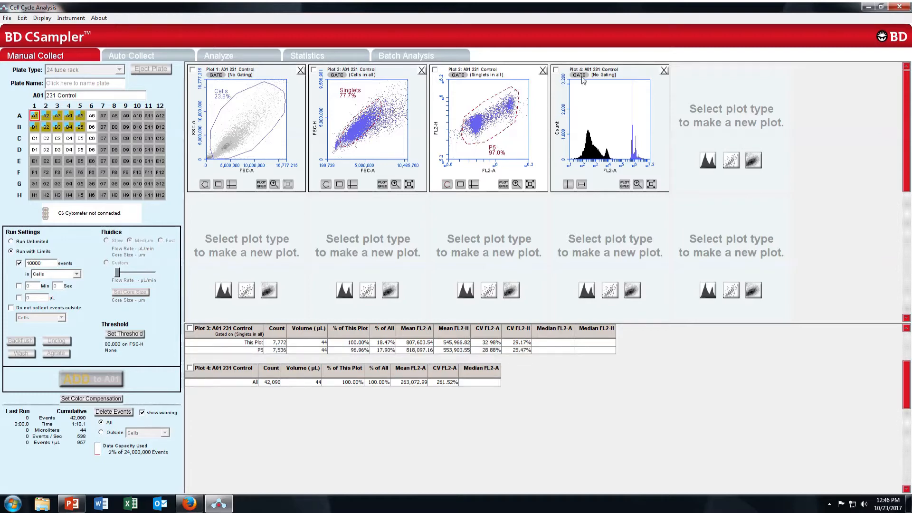
pyautogui.moveTo(765, 404)
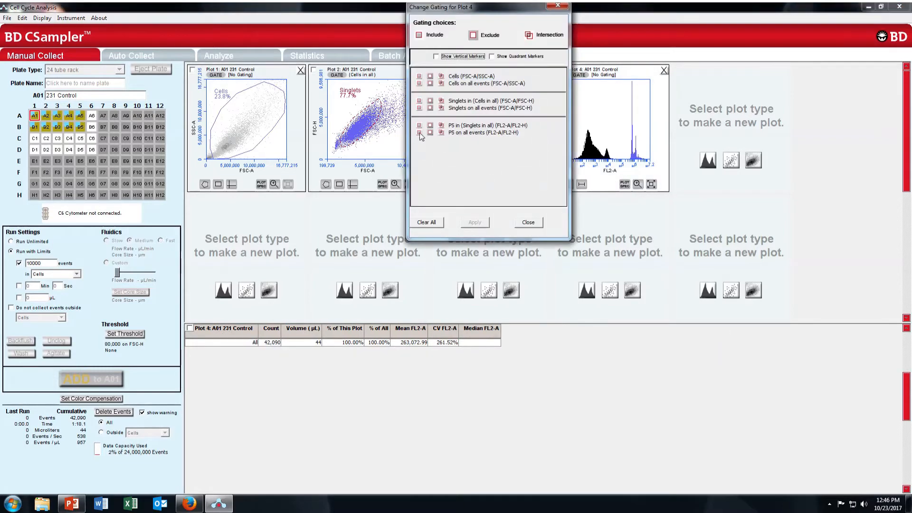
# Step: Gate Plot 4's FL2-A histogram on P5, showing 8,588 events (20.40% of all)
pyautogui.click(527, 222)
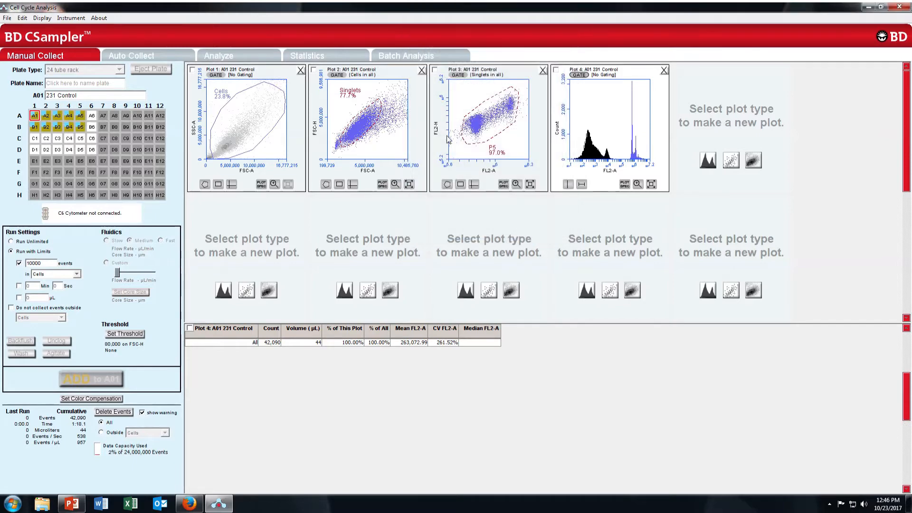
pyautogui.moveTo(579, 79)
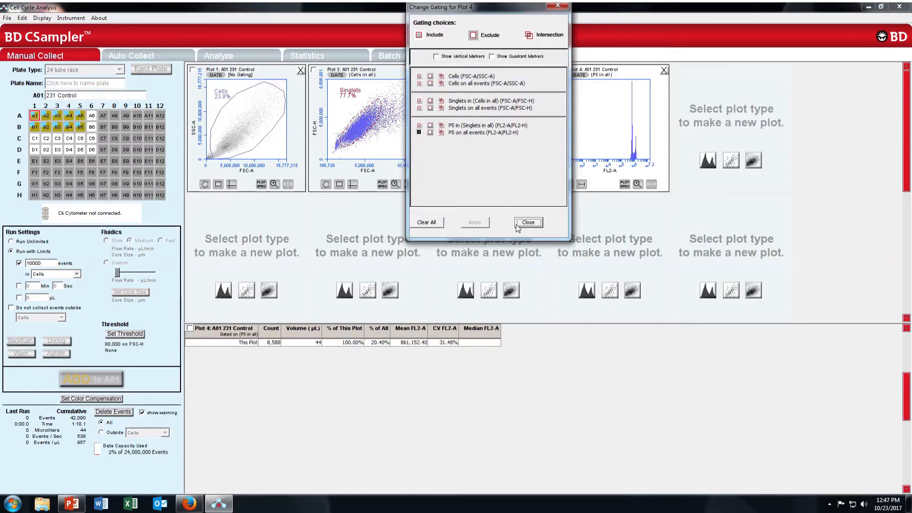
pyautogui.click(527, 222)
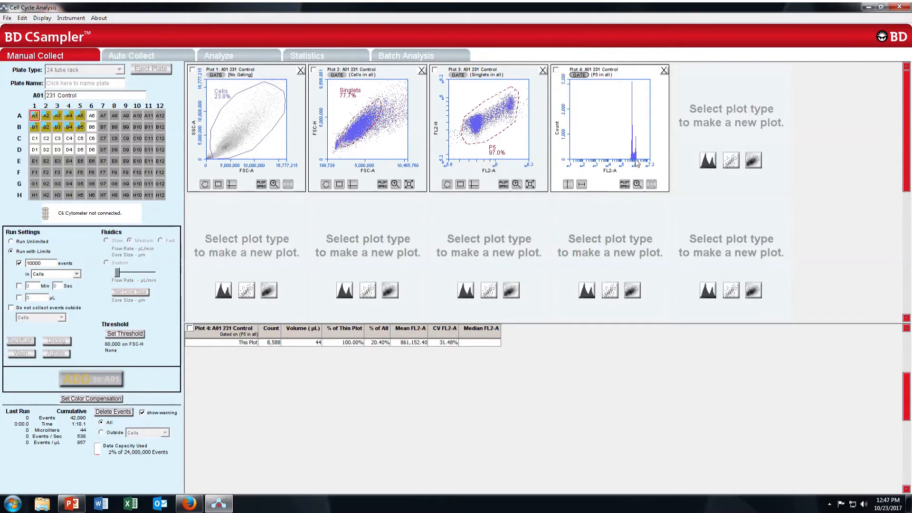
pyautogui.moveTo(591, 176)
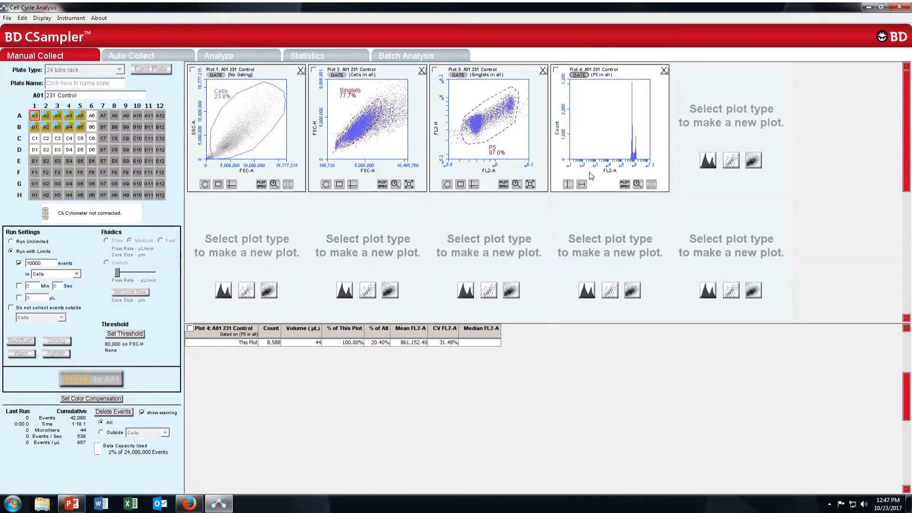
pyautogui.moveTo(700, 171)
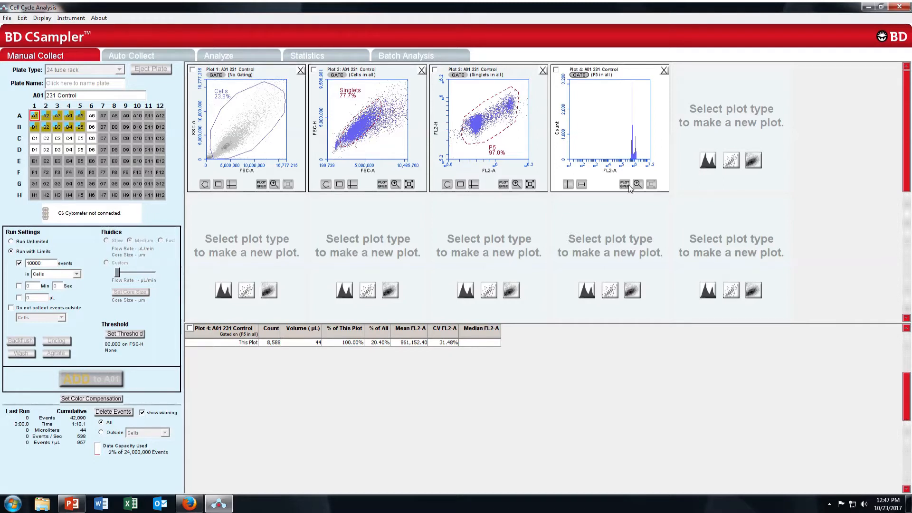
# Step: Make the FL2-A histogram X-axis linear and zoom to about 100,000–1,922,299
pyautogui.click(625, 184)
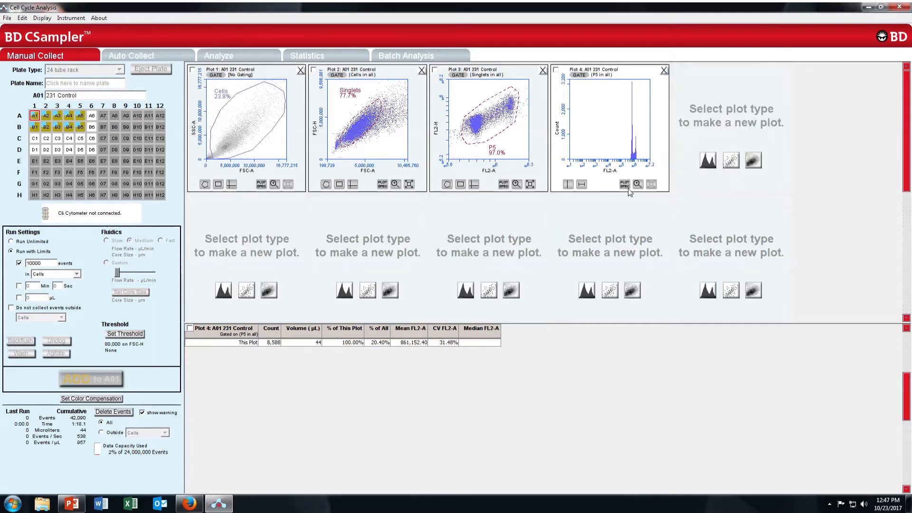
pyautogui.click(623, 184)
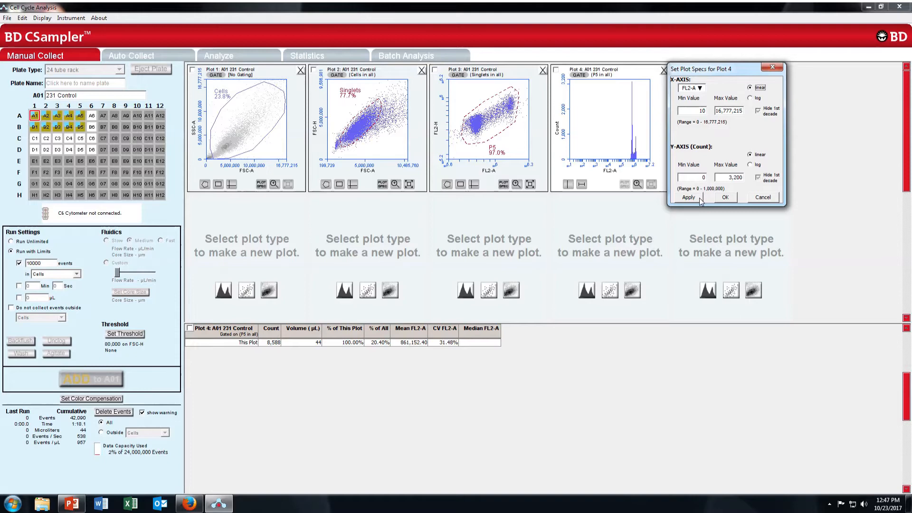
pyautogui.click(725, 197)
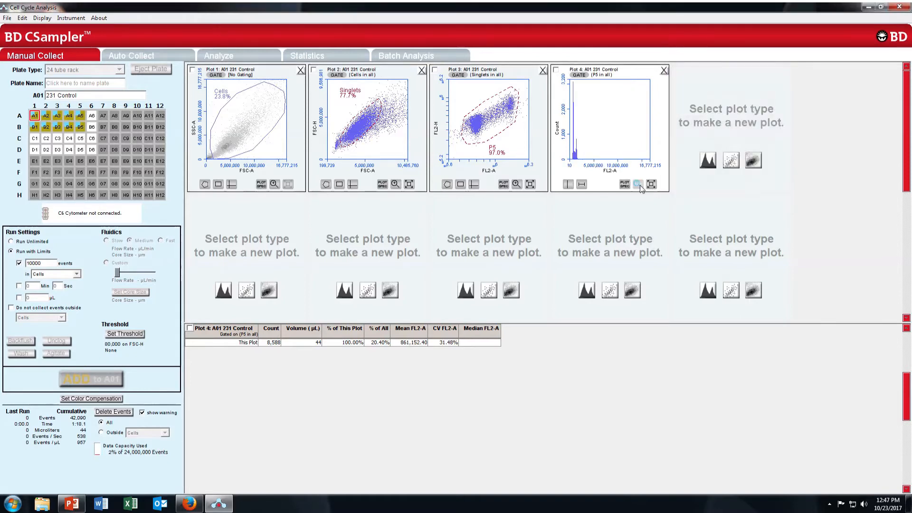
pyautogui.click(637, 184)
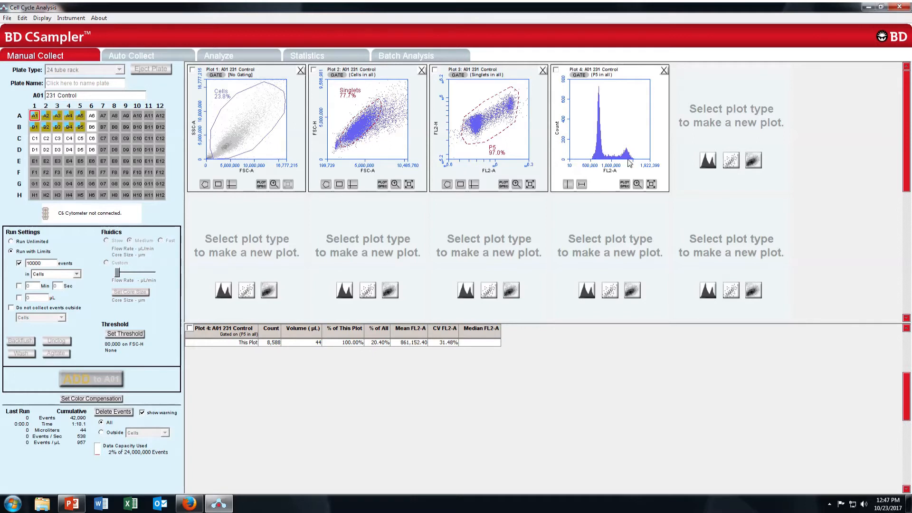
pyautogui.moveTo(576, 143)
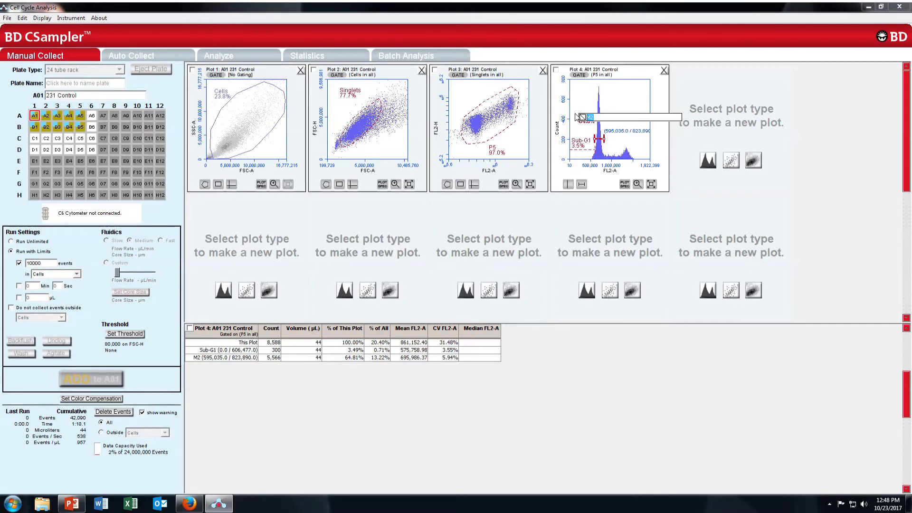
# Step: Finish the G0/G1 label and add a G2/m marker over the upper peak (20.0%)
pyautogui.write('G0/G1')
pyautogui.write('S')
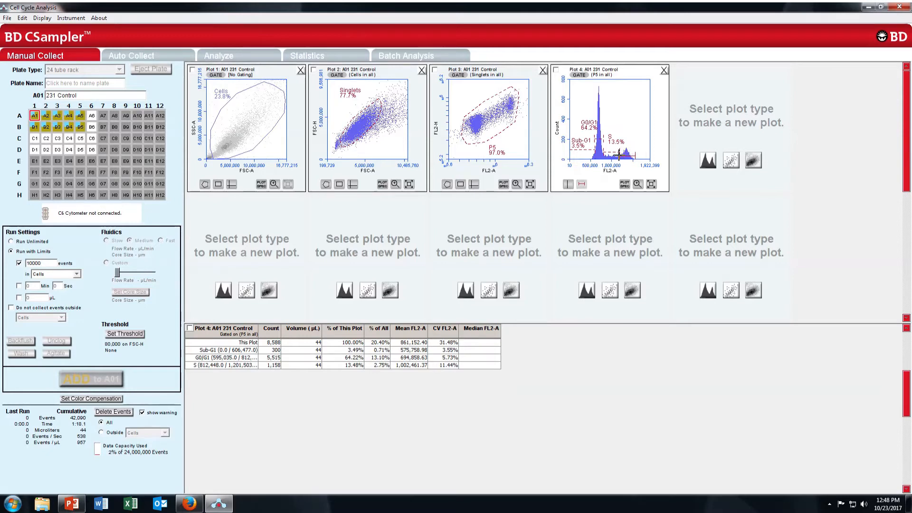
pyautogui.moveTo(613, 147); pyautogui.dragTo(638, 147)
pyautogui.write('G2?')
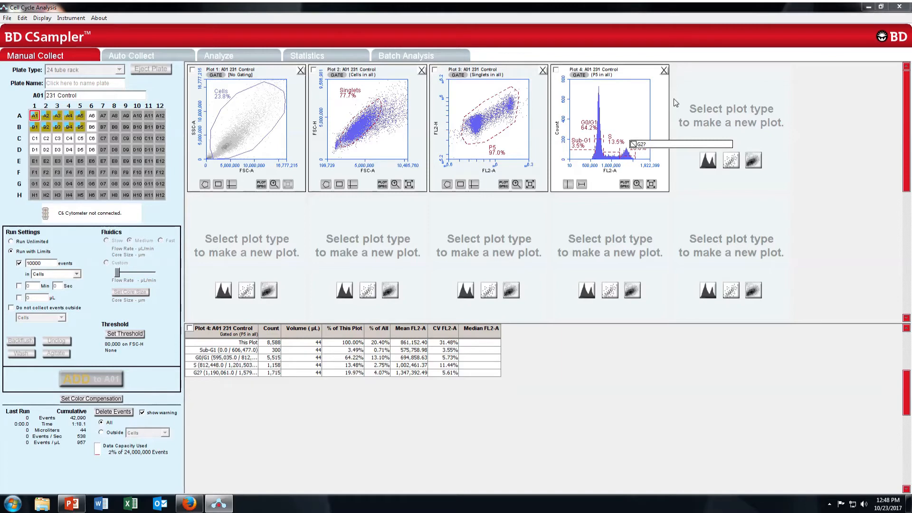
pyautogui.write('m')
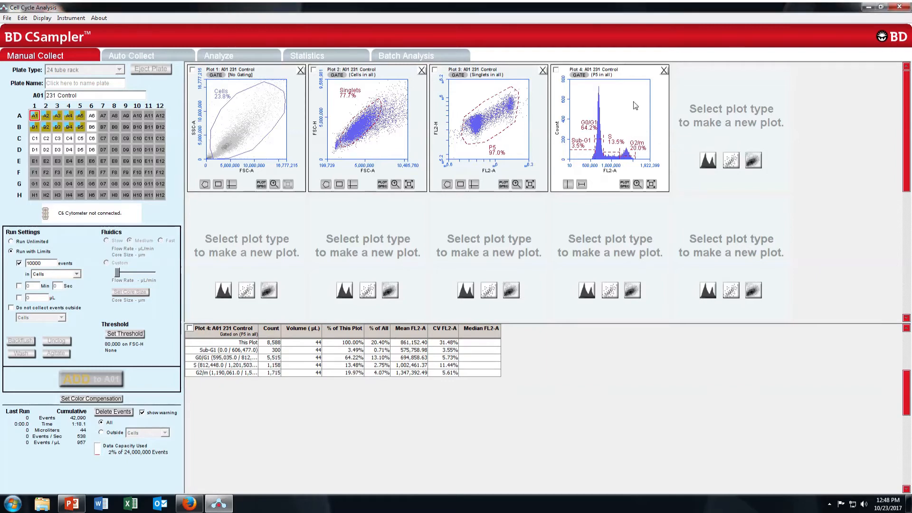
pyautogui.moveTo(635, 331)
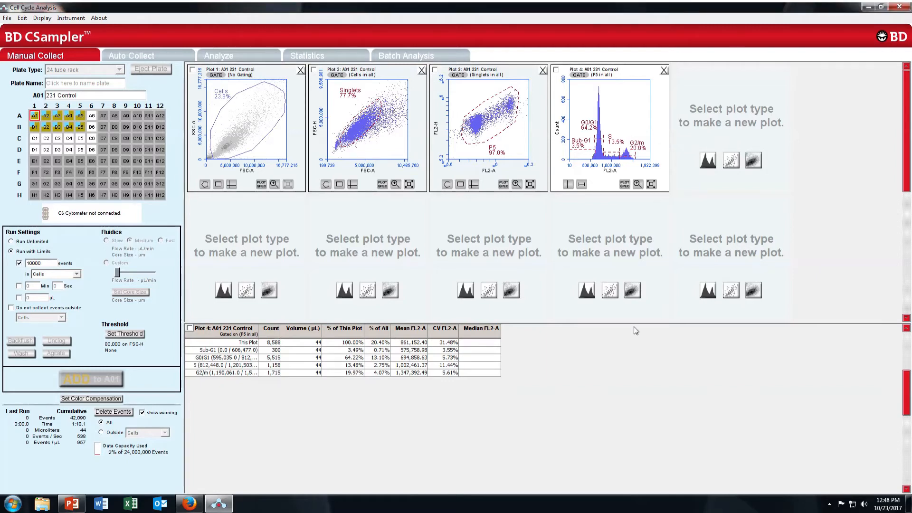
# Step: Show median statistics, adding Median FL2-A values like 716,465.0 overall and 693,050.0 for G0/G1
pyautogui.click(41, 18)
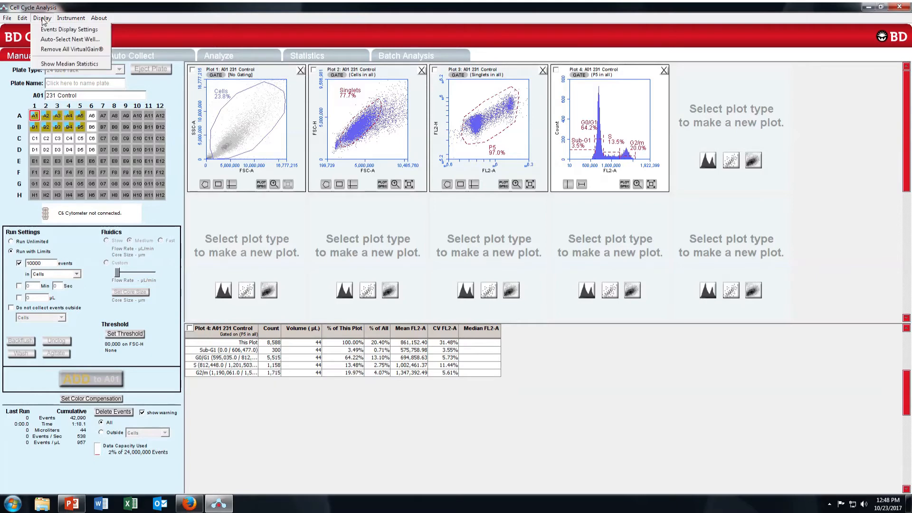
pyautogui.click(71, 63)
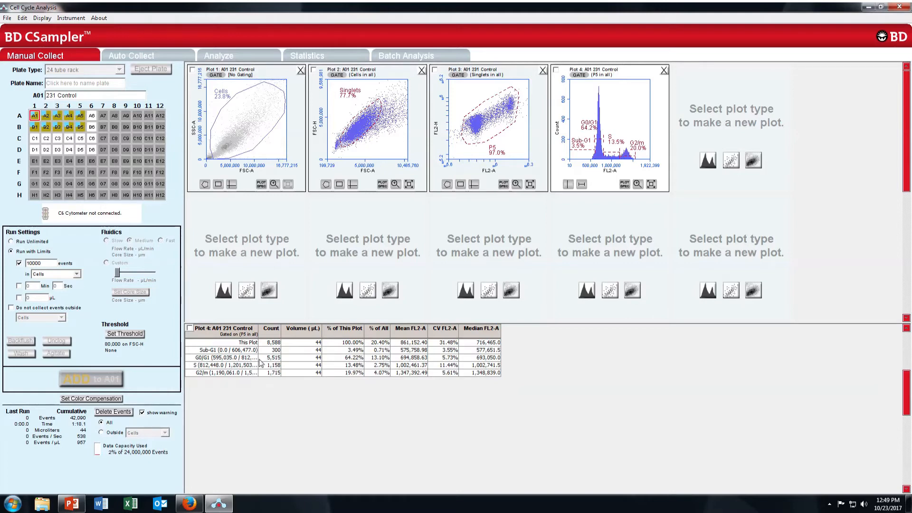
pyautogui.moveTo(624, 81)
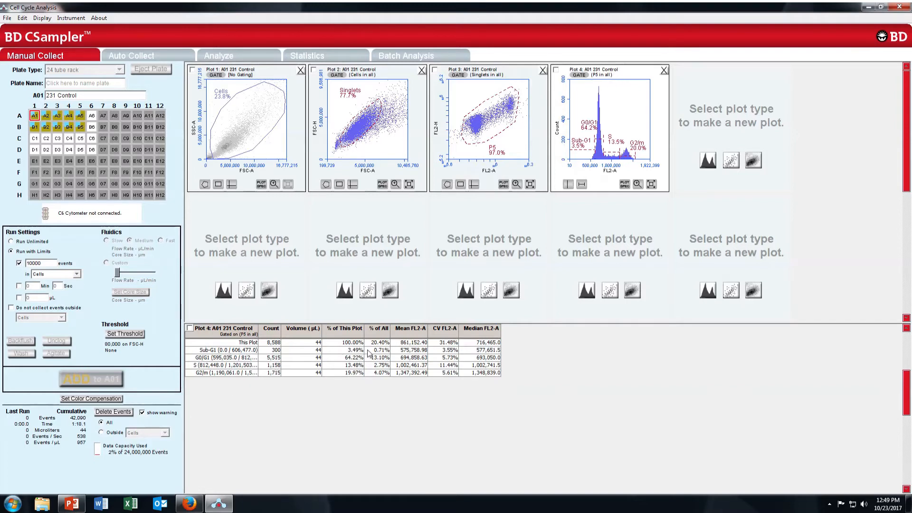
pyautogui.moveTo(210, 359)
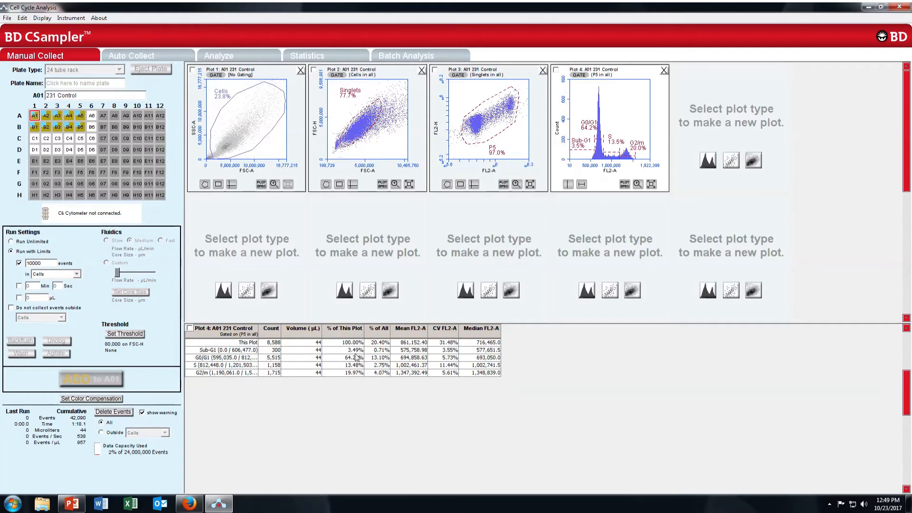
pyautogui.moveTo(206, 365)
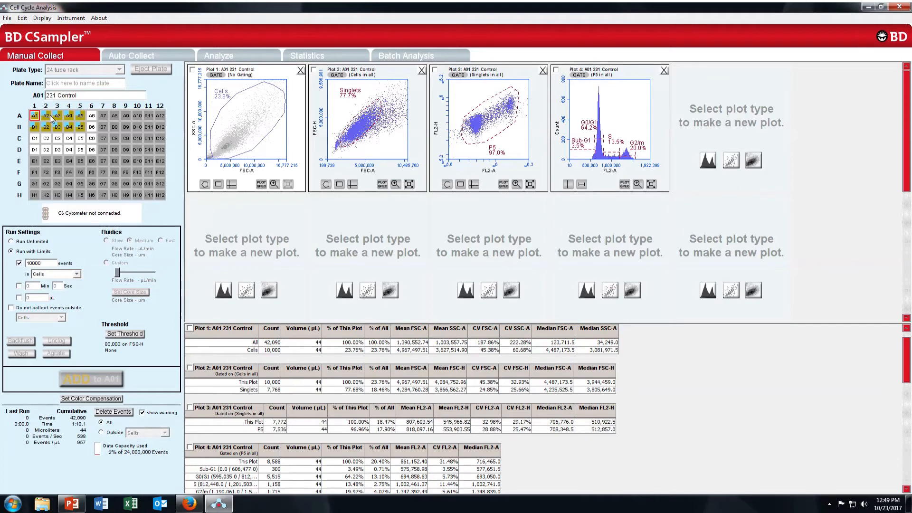
pyautogui.moveTo(276, 152)
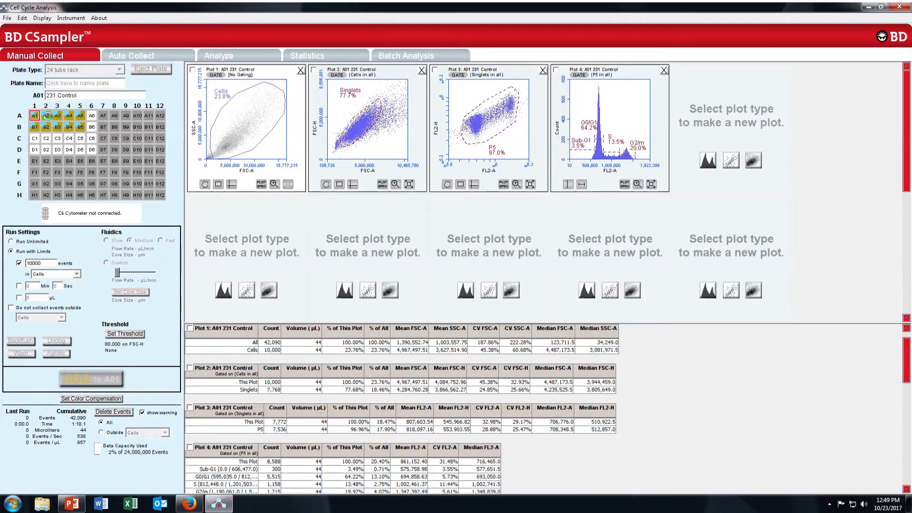
# Step: Review the gated plots for samples A02, B01 and A03, ending back on A01 231 Control
pyautogui.click(45, 115)
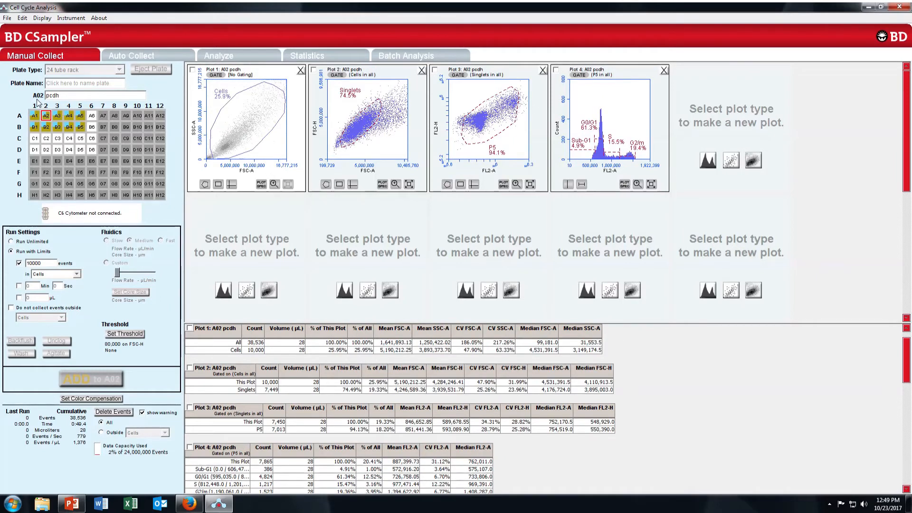
pyautogui.moveTo(596, 157)
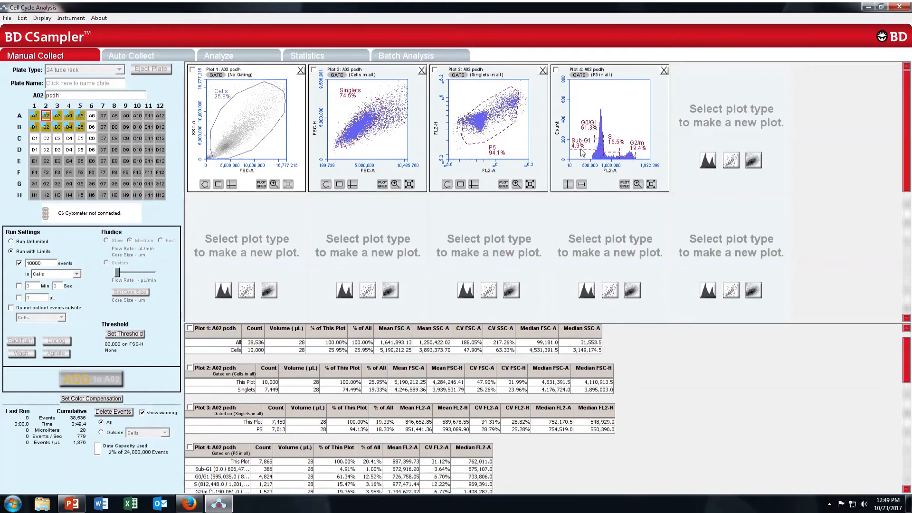
pyautogui.moveTo(657, 160)
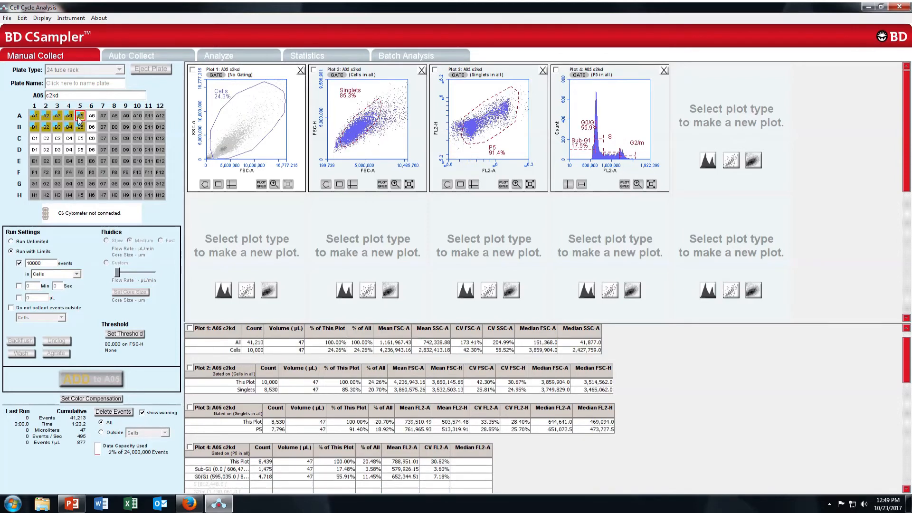
pyautogui.click(34, 128)
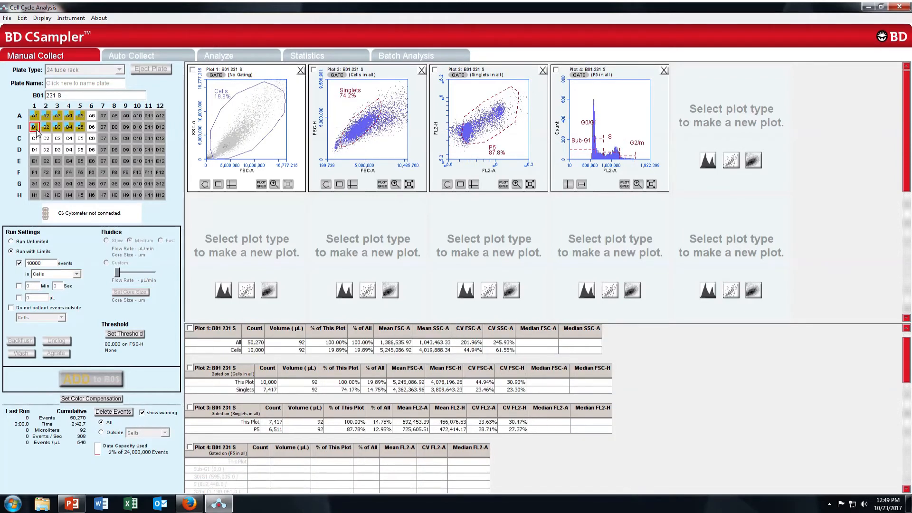
pyautogui.click(34, 115)
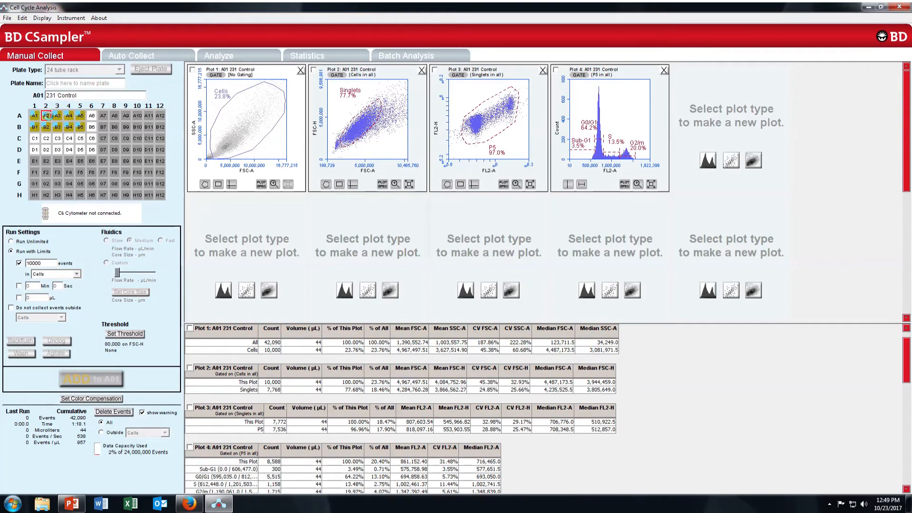
pyautogui.click(57, 115)
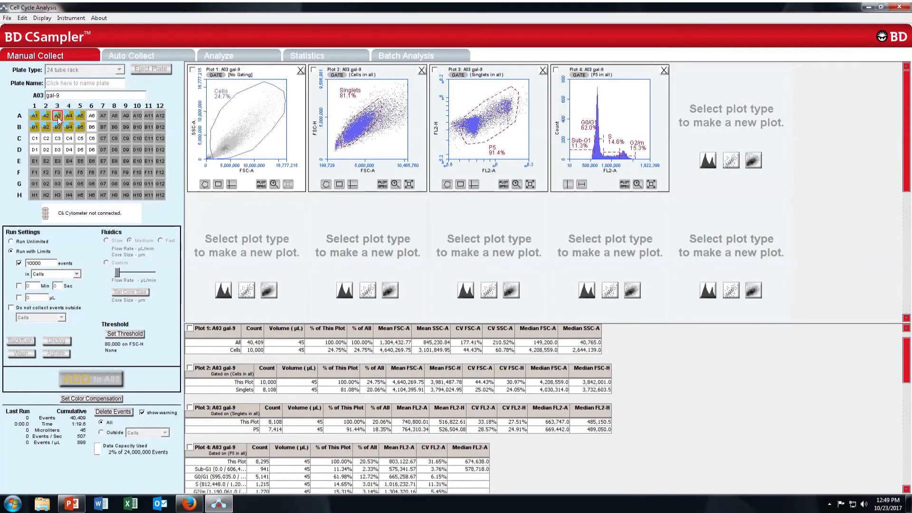
pyautogui.click(33, 115)
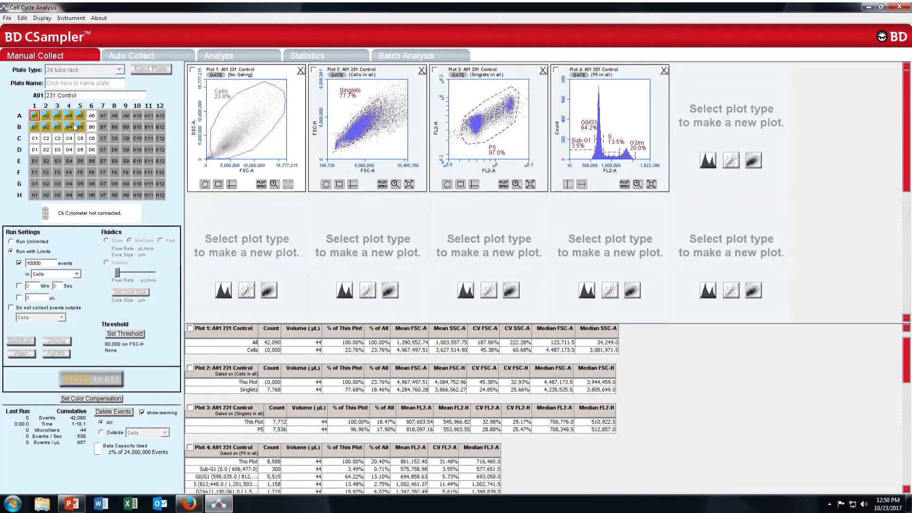
pyautogui.moveTo(638, 63)
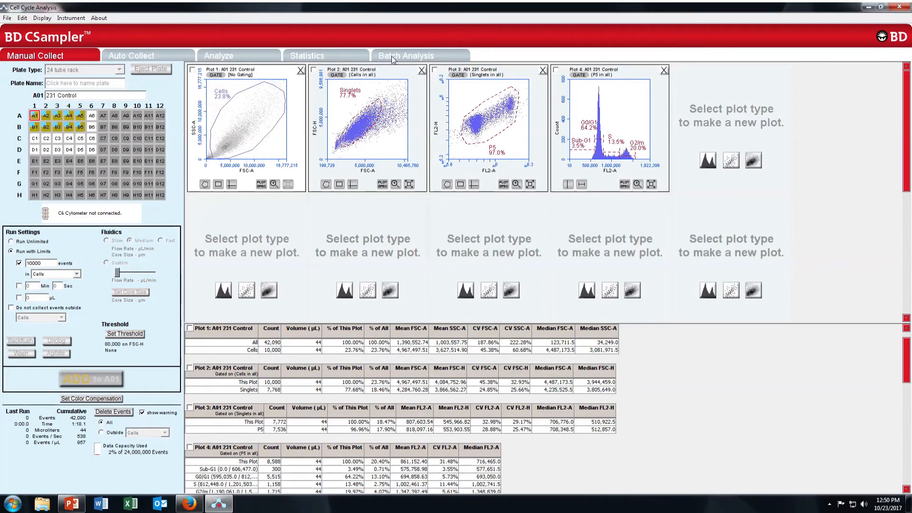
# Step: Set up batch analysis with all plots and statistics for wells A1–A5 and B1–B5
pyautogui.click(405, 55)
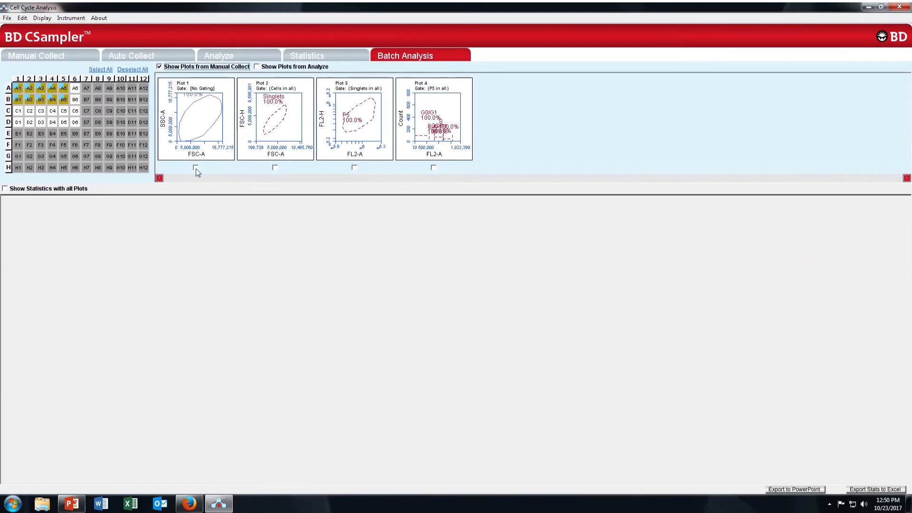
pyautogui.click(195, 168)
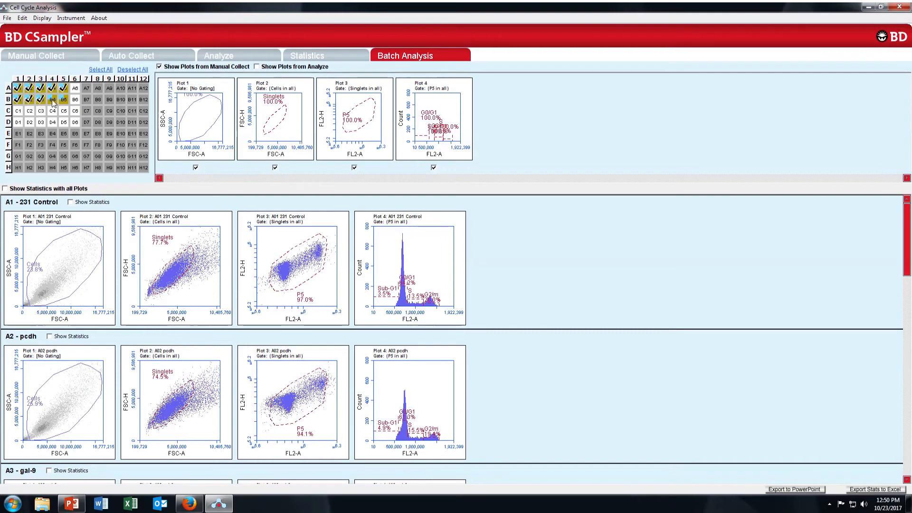
pyautogui.click(5, 189)
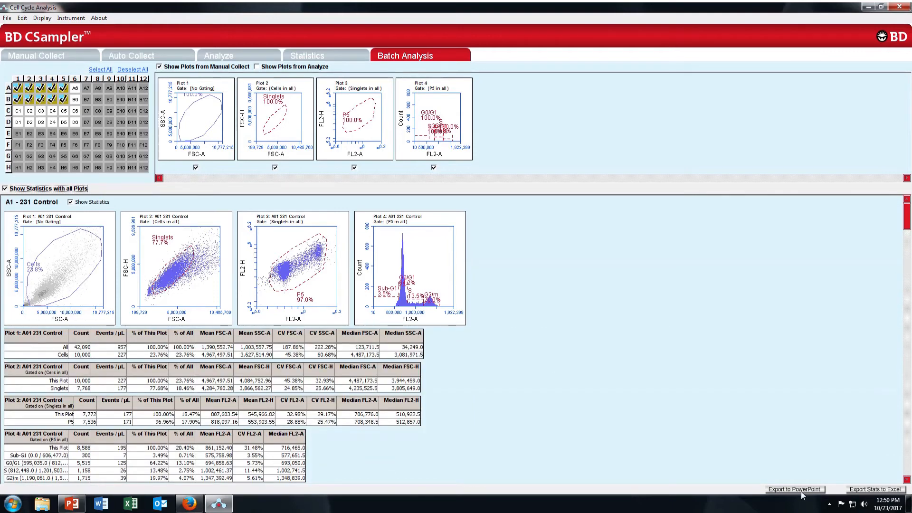
# Step: Configure the PowerPoint export to put statistics tables after each sample's plots
pyautogui.click(794, 489)
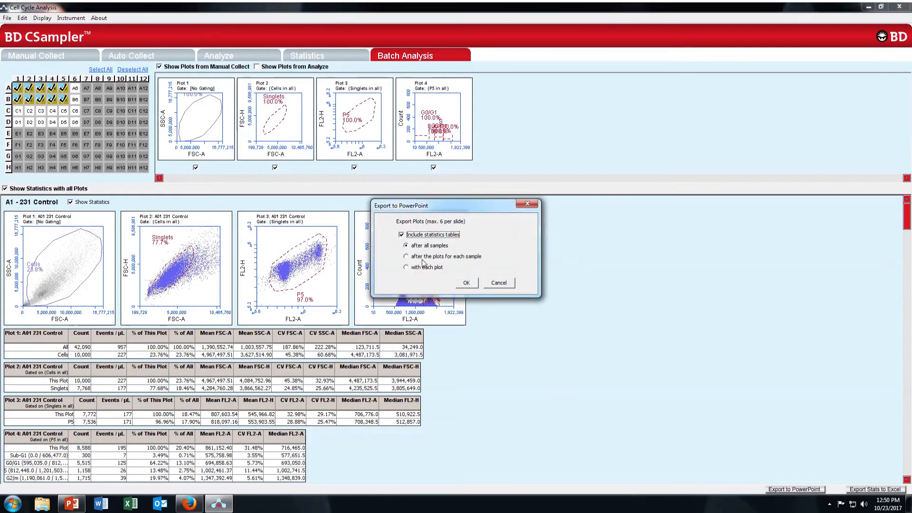
pyautogui.click(406, 256)
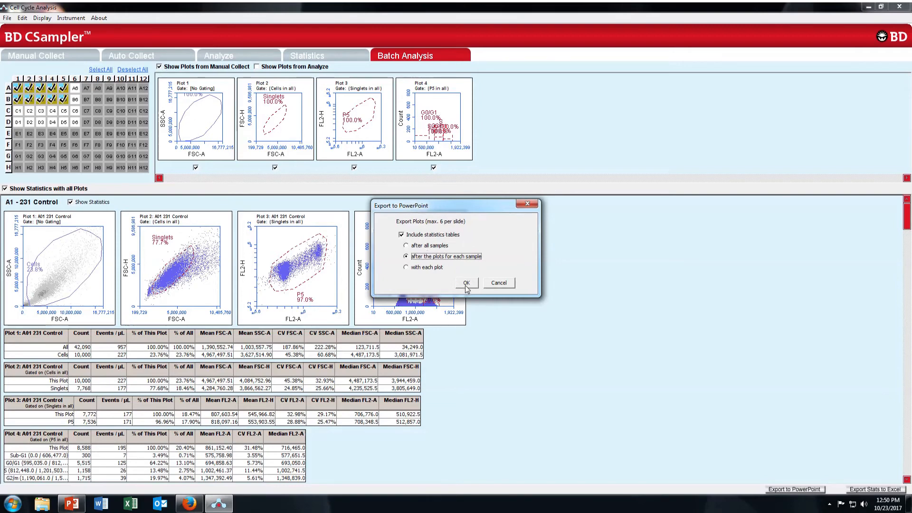
pyautogui.click(466, 283)
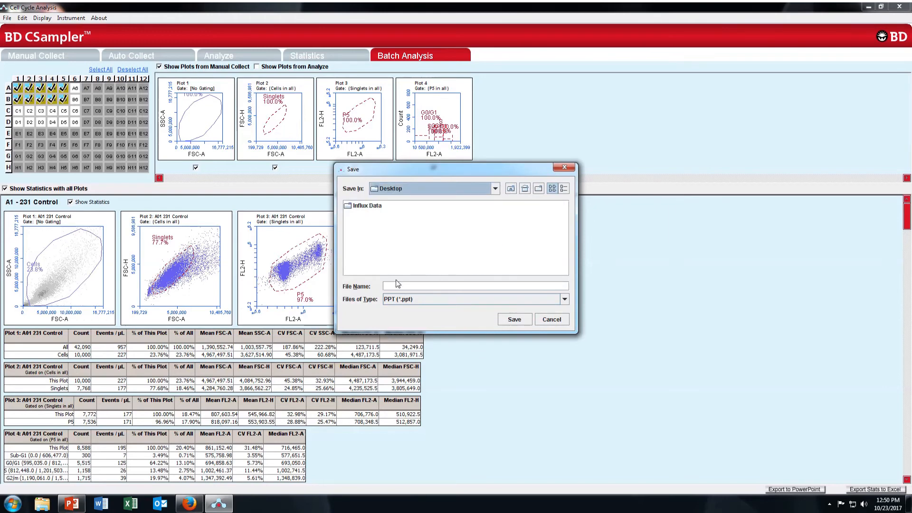
# Step: Save the batch export as the PowerPoint file 'cell cycle' on the Desktop
pyautogui.write('cell c')
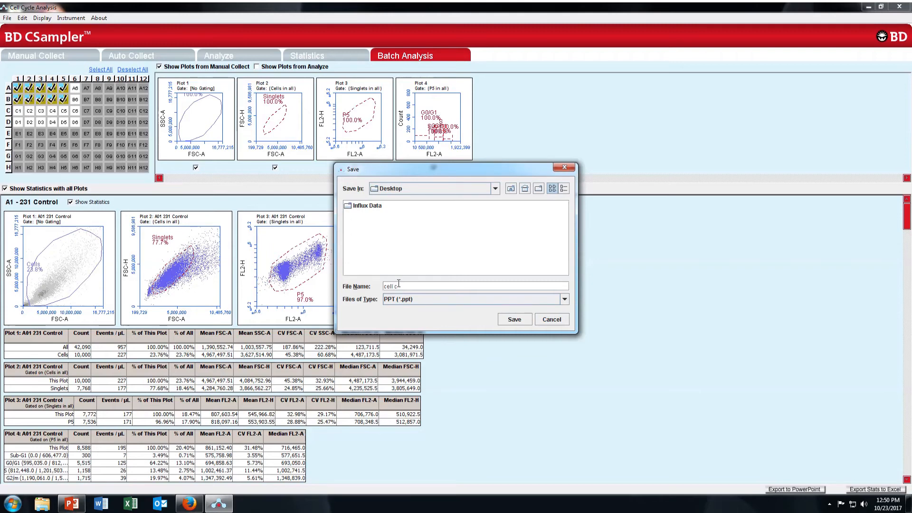
pyautogui.write('ycle')
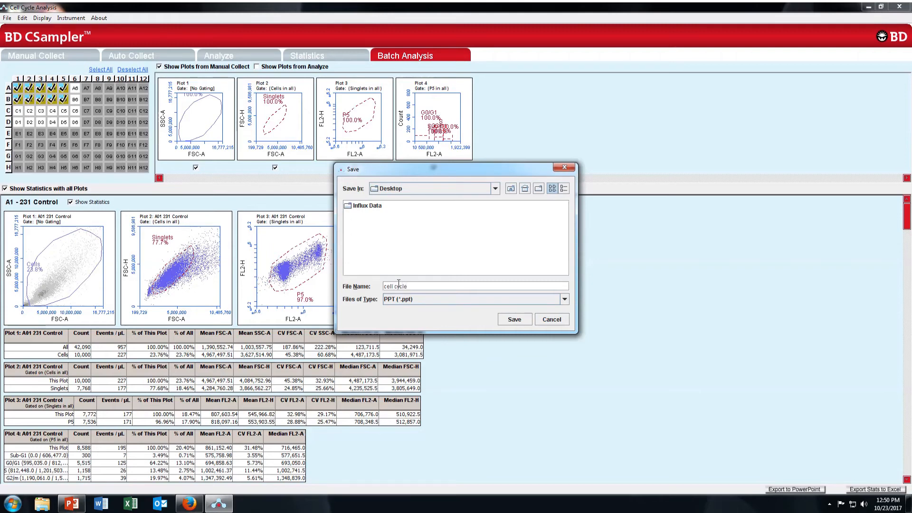
pyautogui.click(513, 319)
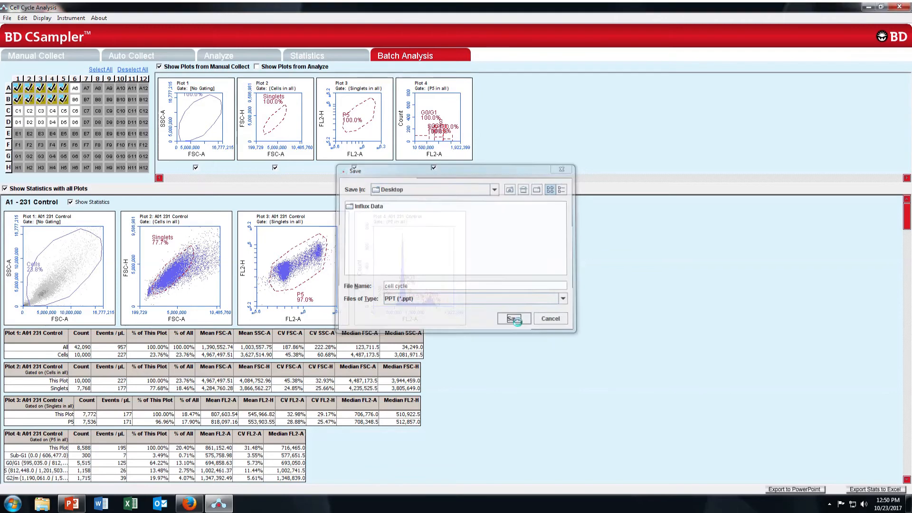
pyautogui.click(511, 319)
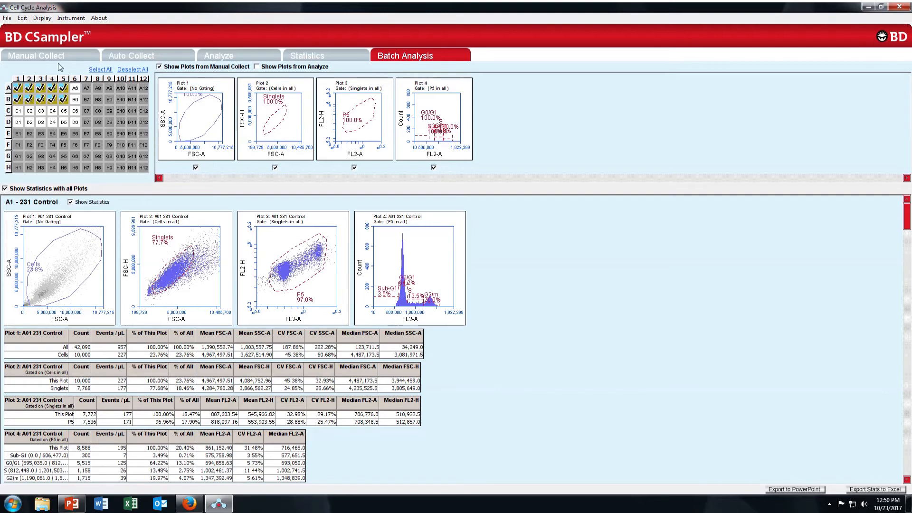
pyautogui.moveTo(61, 64)
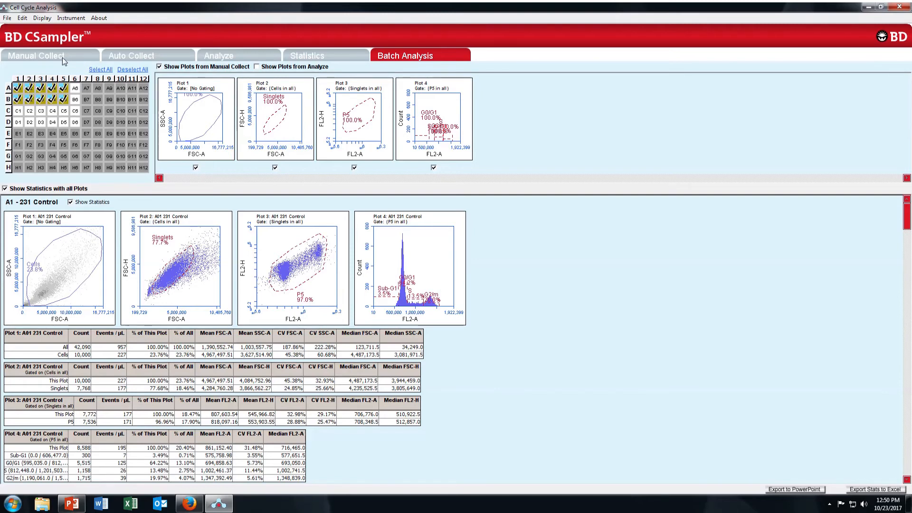
# Step: Return to Manual Collect to view the four gated A01 231 Control plots
pyautogui.click(34, 55)
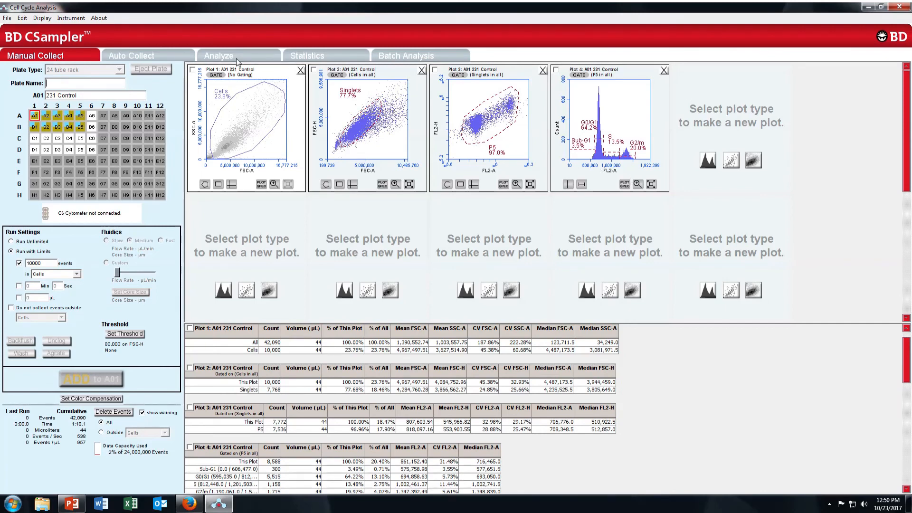
pyautogui.moveTo(754, 196)
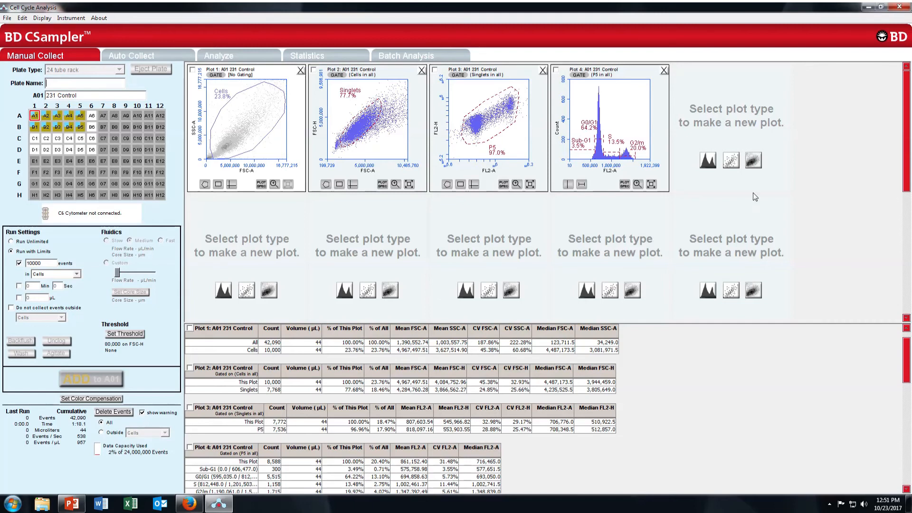
pyautogui.moveTo(247, 63)
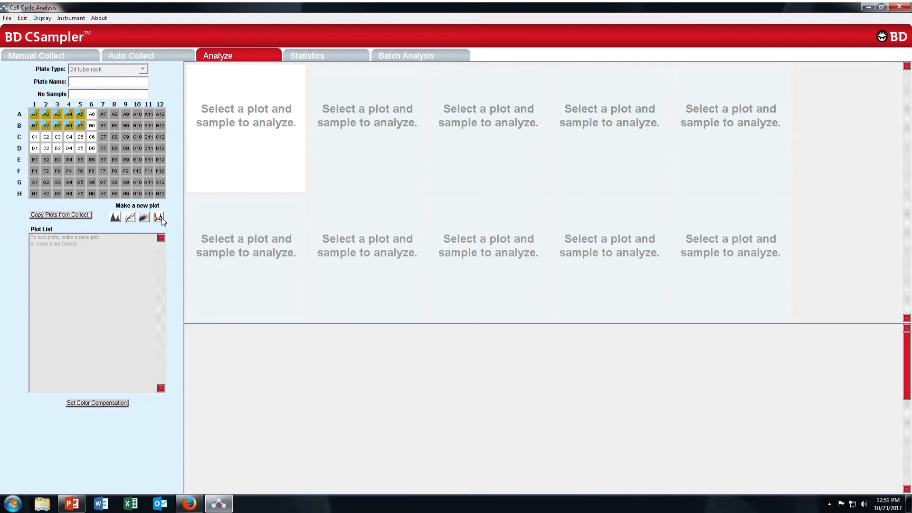
# Step: Create a new overlay histogram with FL2-A as the x-axis parameter
pyautogui.click(157, 217)
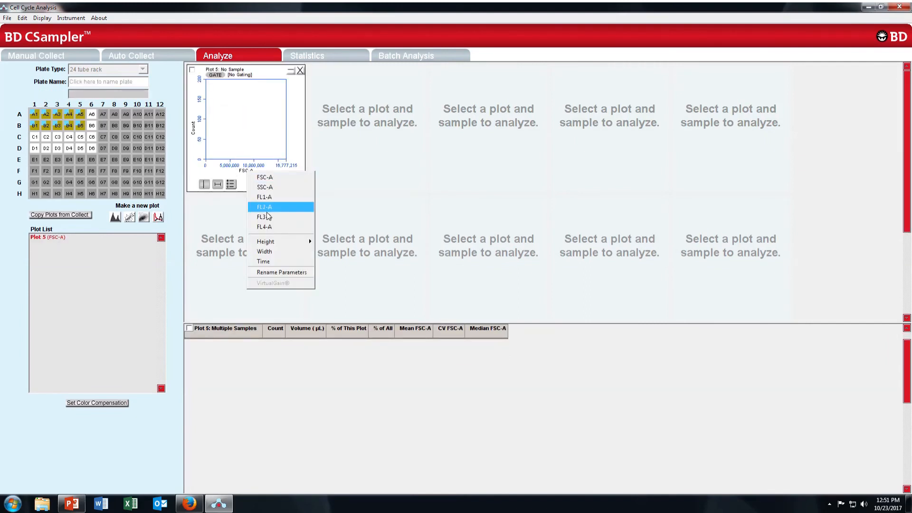
pyautogui.click(264, 207)
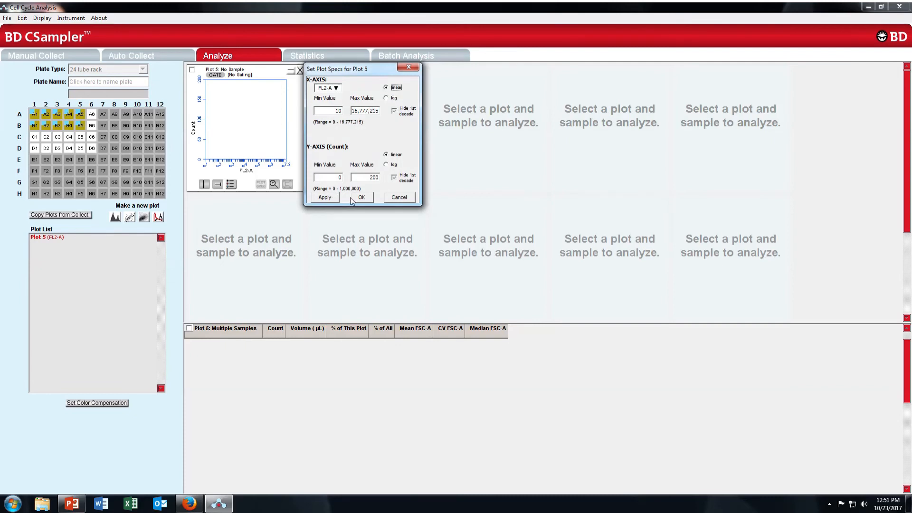
pyautogui.click(361, 198)
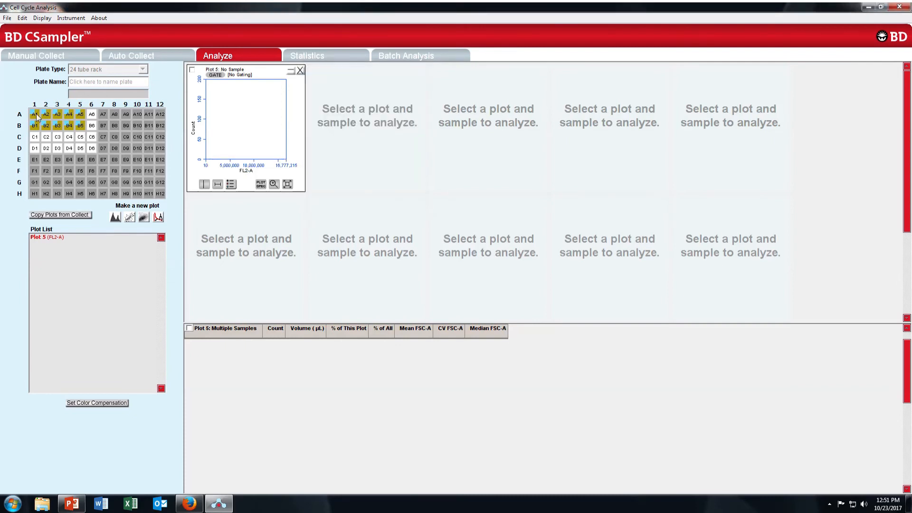
# Step: Plot sample A01 231 Control on it, gated on P5, and adjust the axis ranges
pyautogui.click(35, 114)
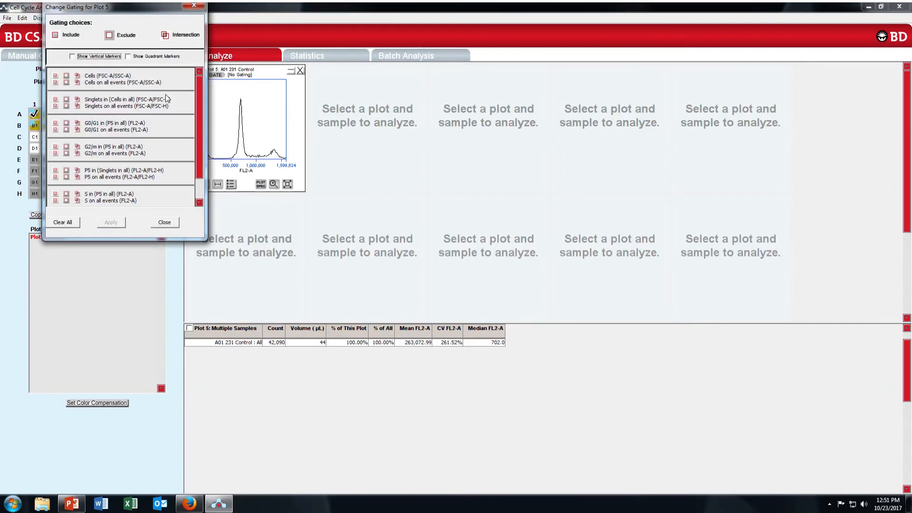
pyautogui.click(56, 171)
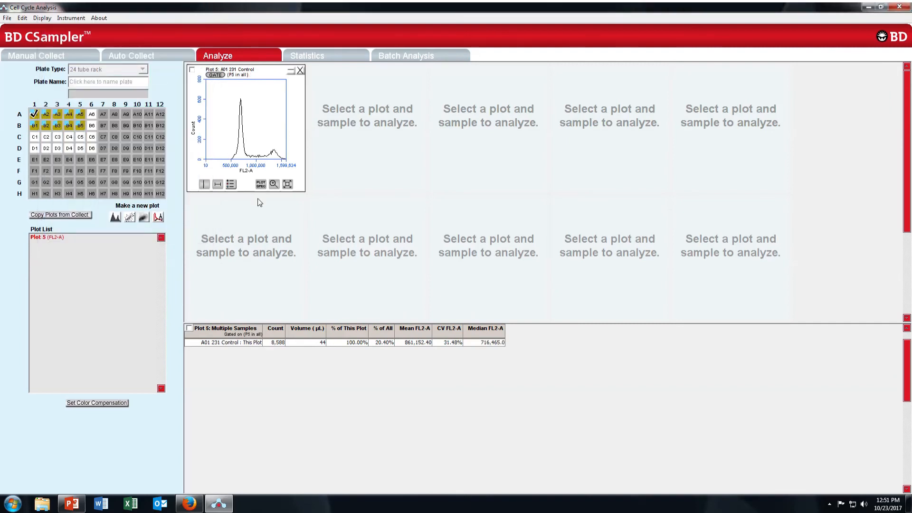
pyautogui.click(274, 184)
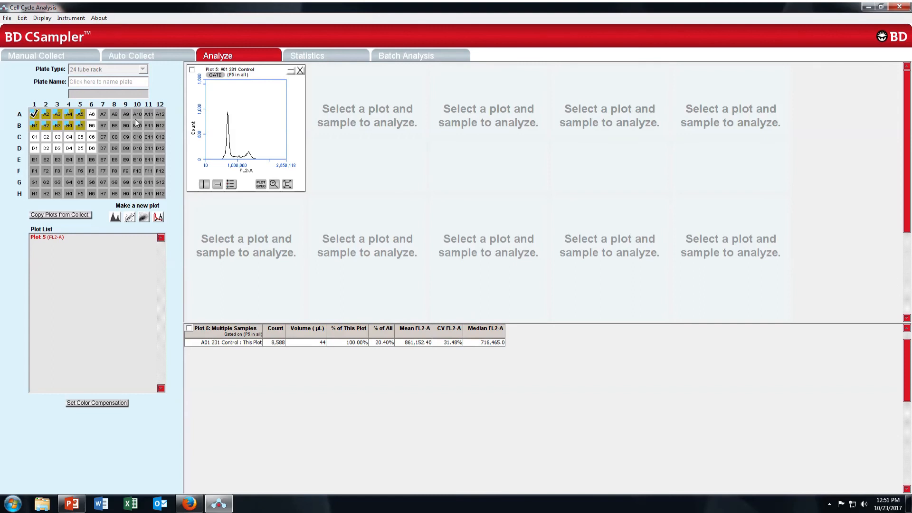
pyautogui.moveTo(200, 147)
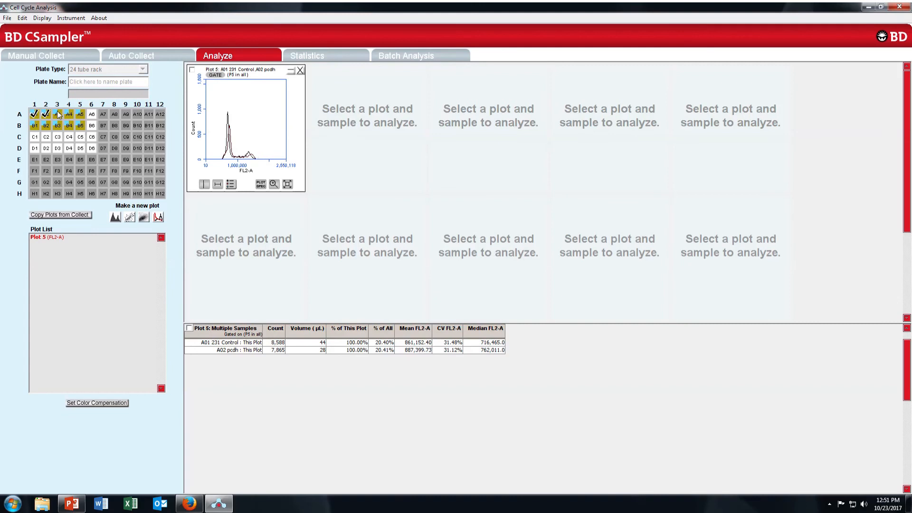
# Step: Overlay samples A02–A05 on the histogram and show the Overlay Histogram Legend
pyautogui.click(57, 114)
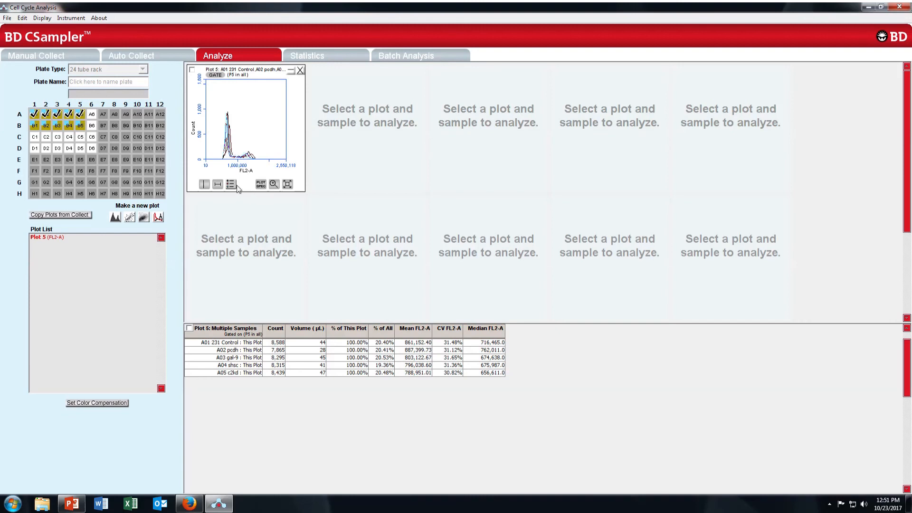
pyautogui.click(230, 184)
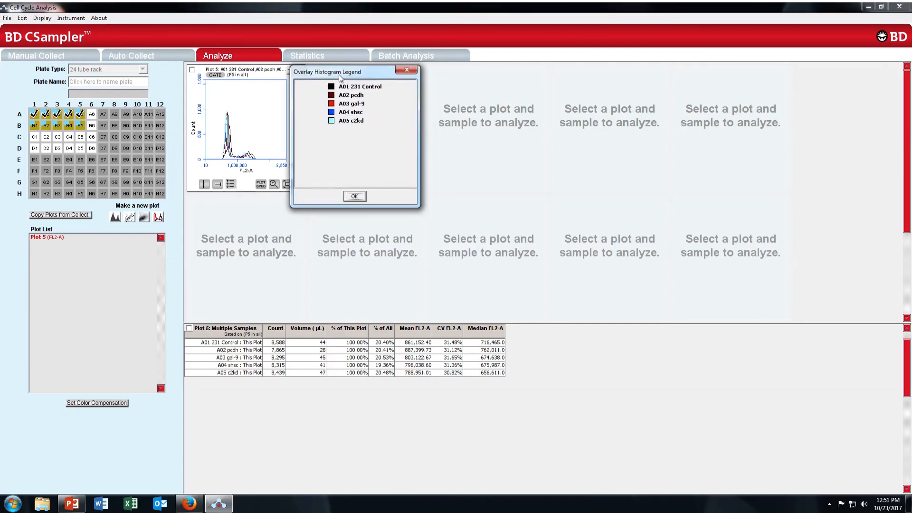
pyautogui.moveTo(361, 105)
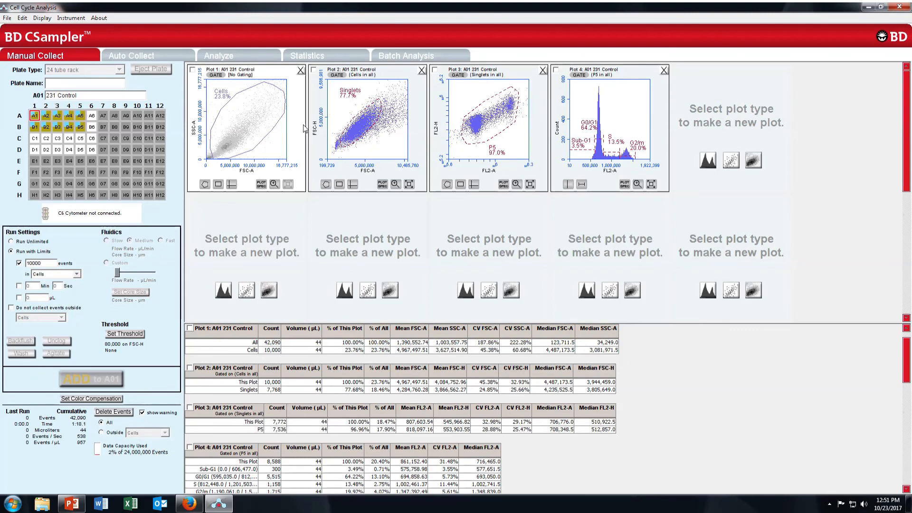
pyautogui.moveTo(601, 110)
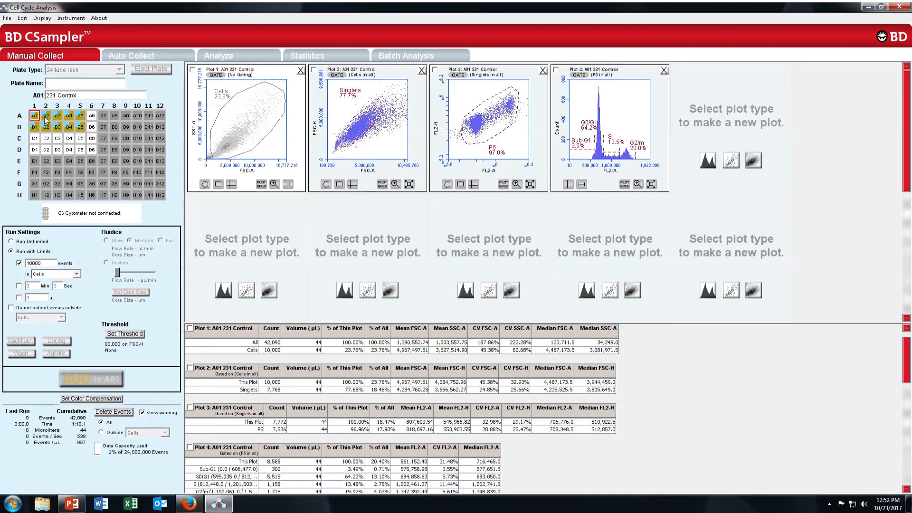
pyautogui.moveTo(427, 225)
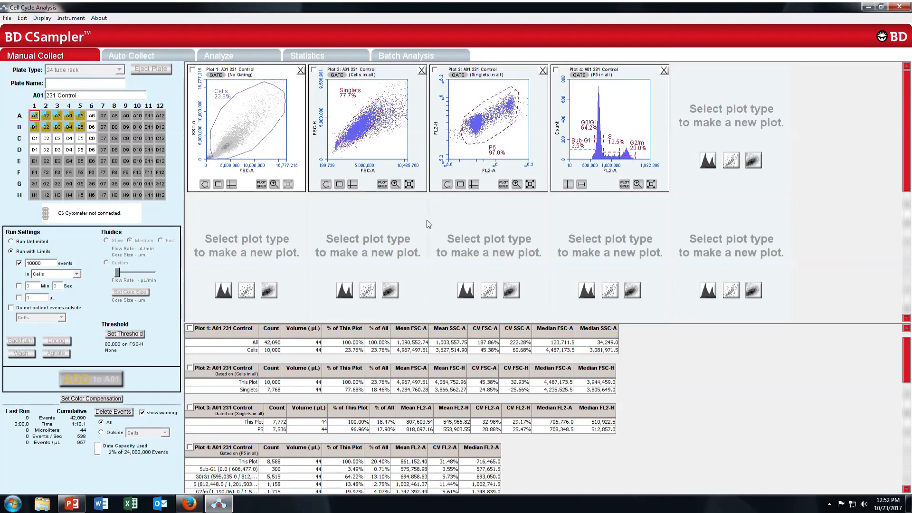
pyautogui.moveTo(796, 158)
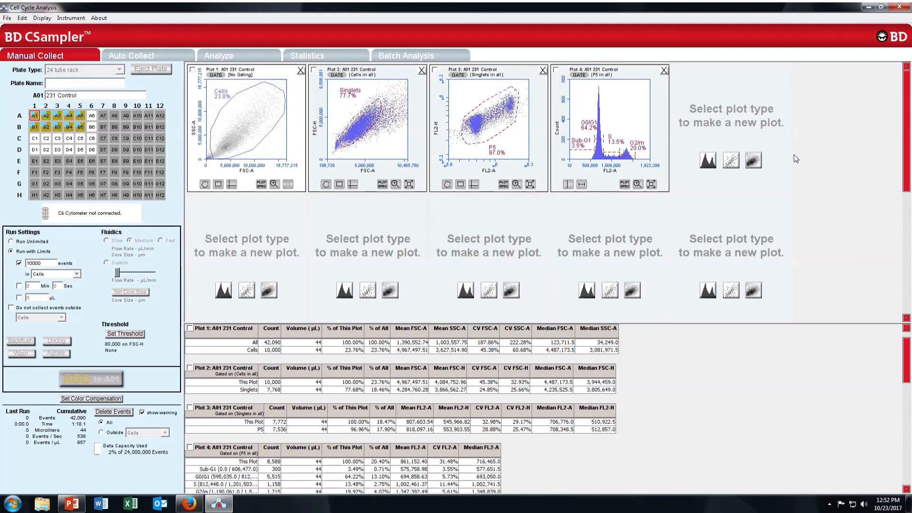